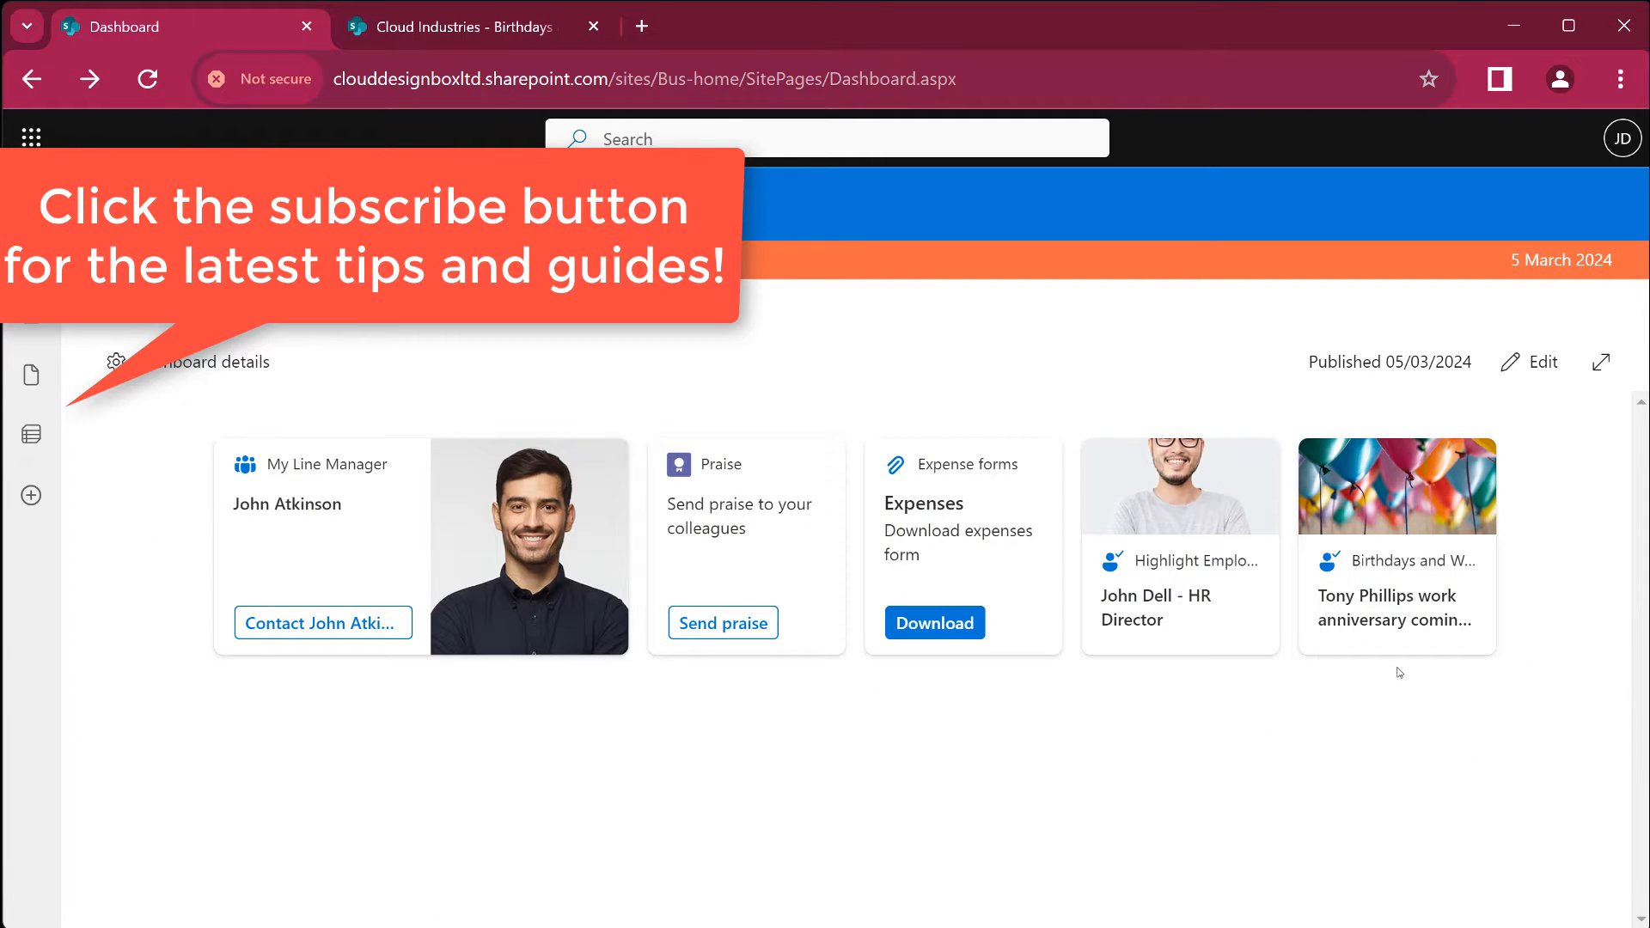
# - Preview the Birthdays card details, then go back to the Cloud Industries home site
pyautogui.click(1397, 559)
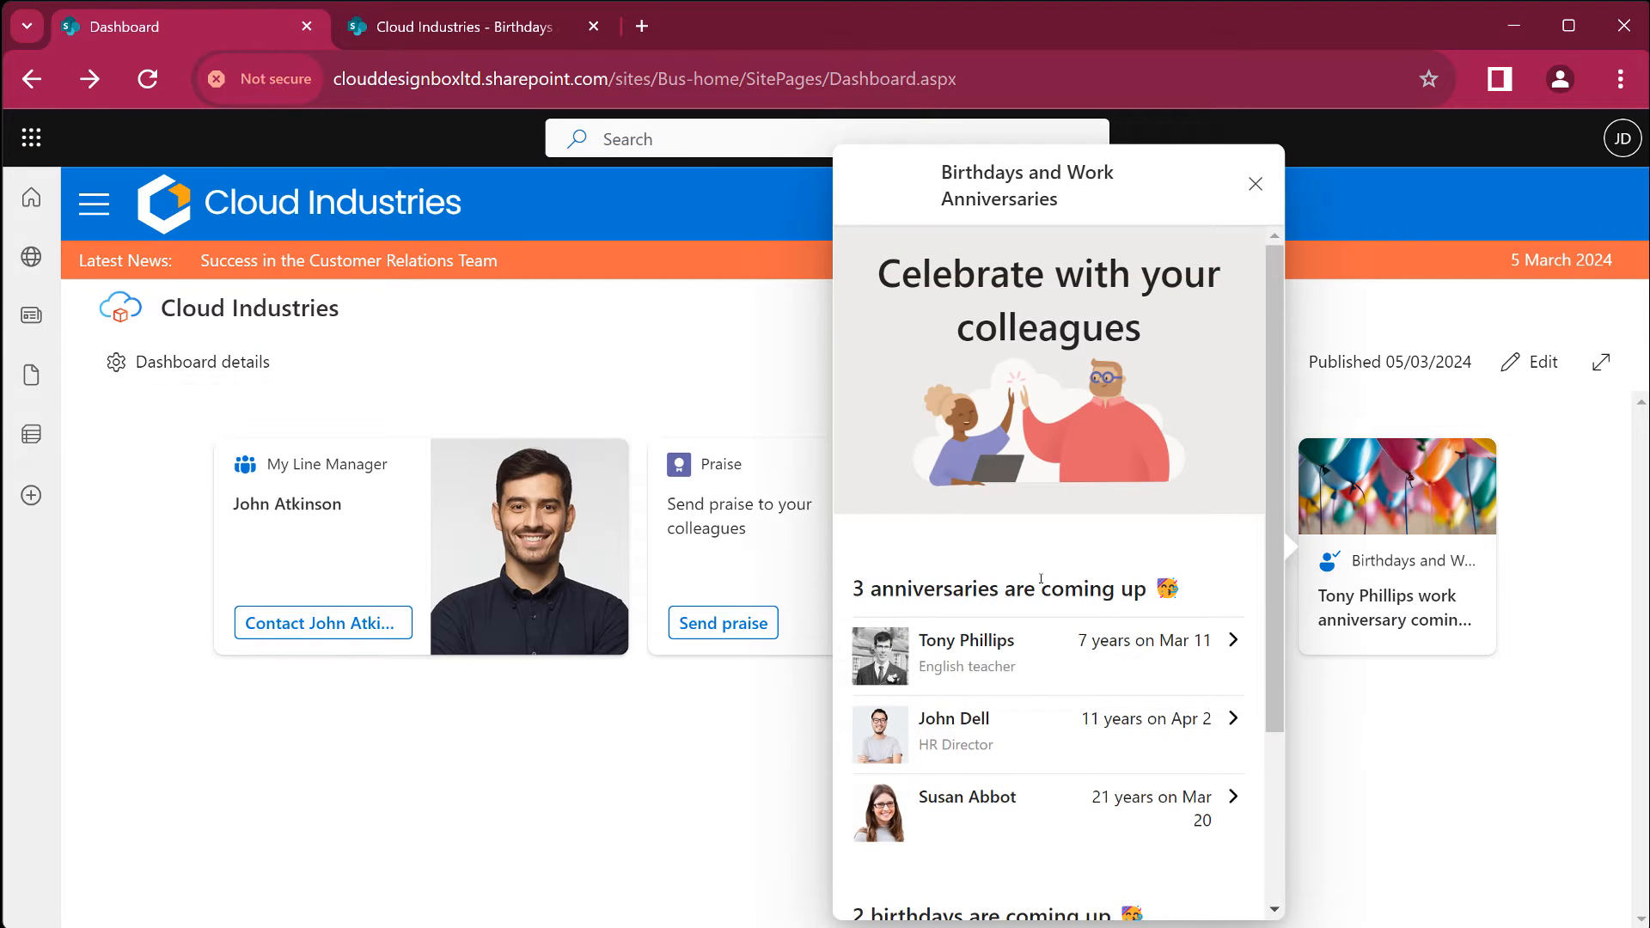
pyautogui.scroll(-3)
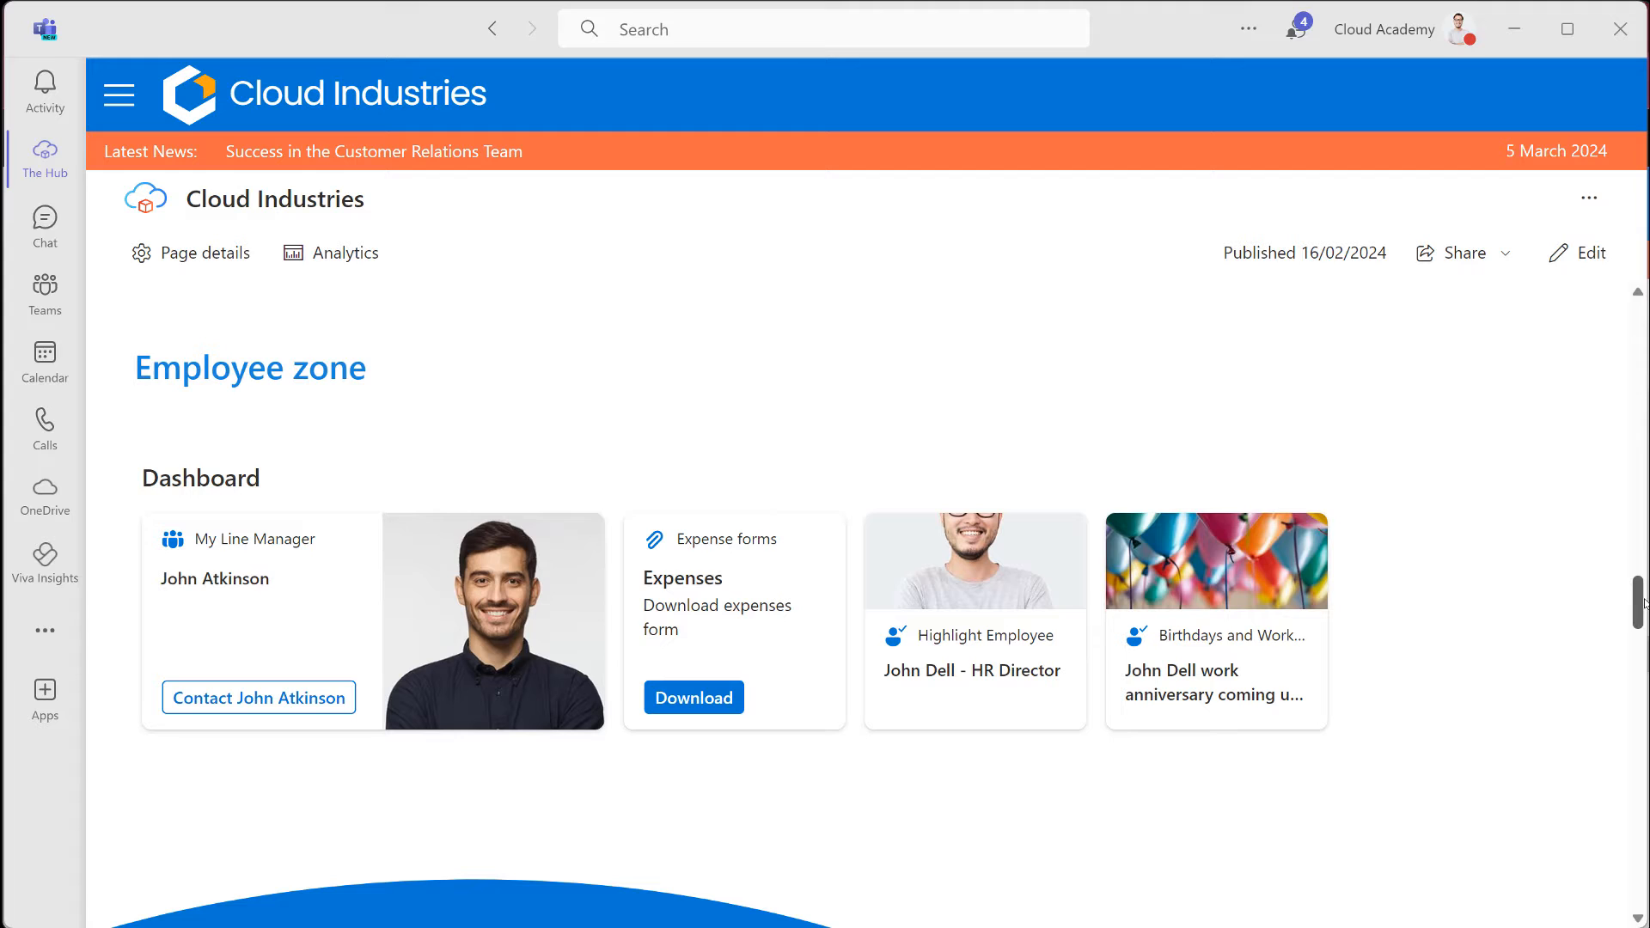
pyautogui.click(1214, 636)
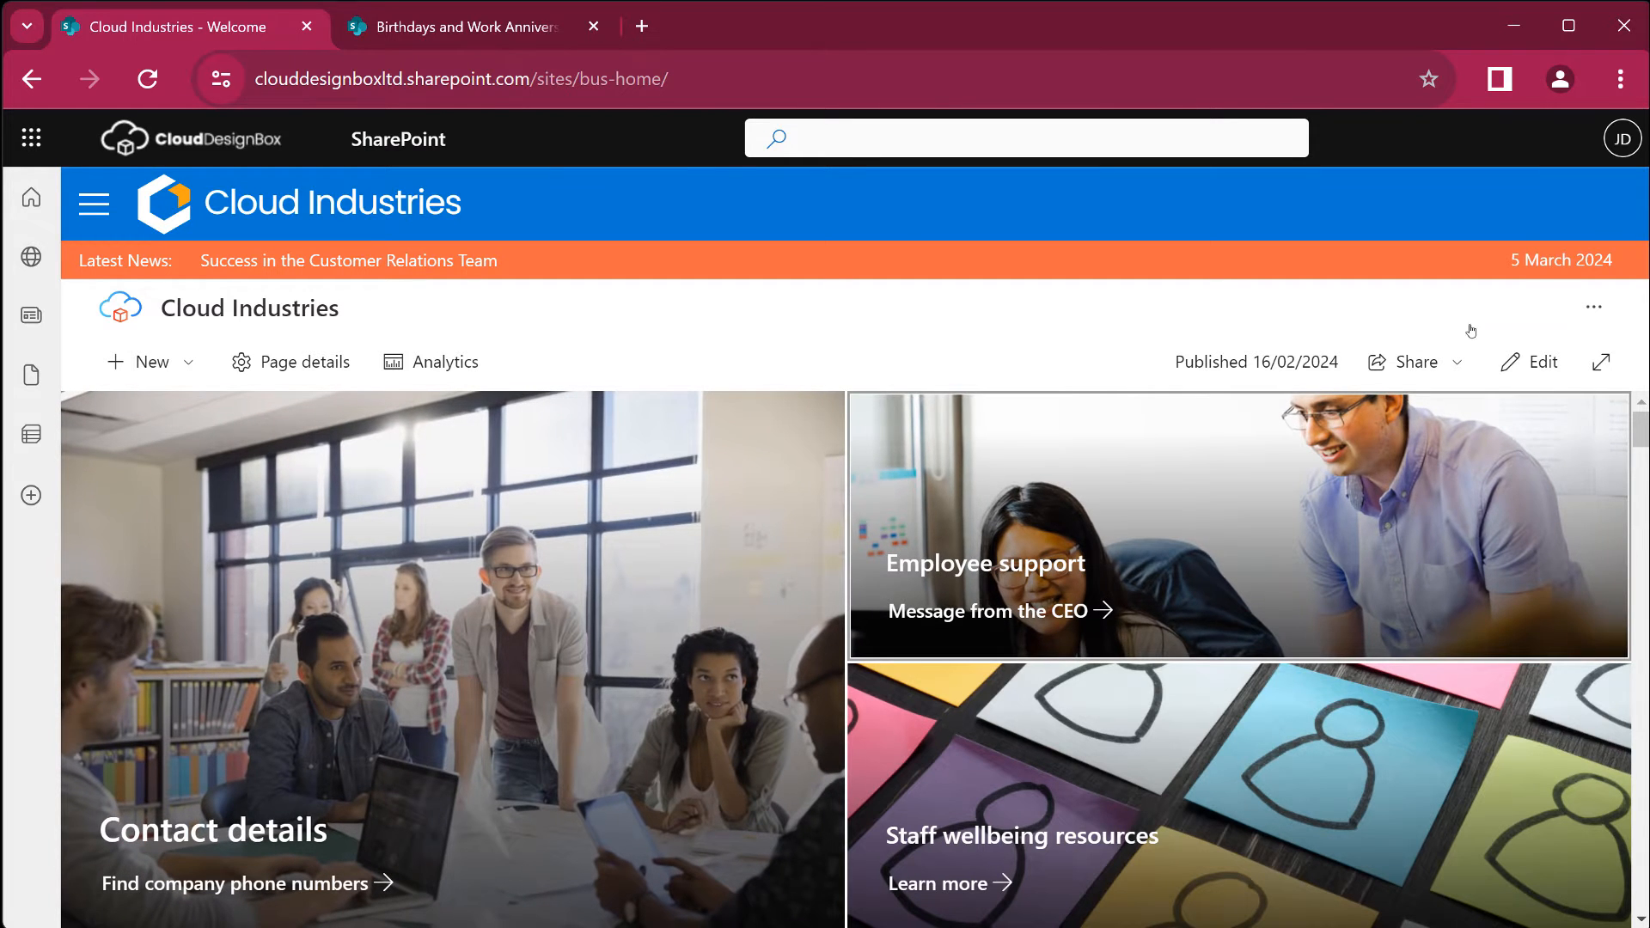
# - Open Manage Viva Connections from the Settings gear to reach the Dashboard page
pyautogui.click(1507, 138)
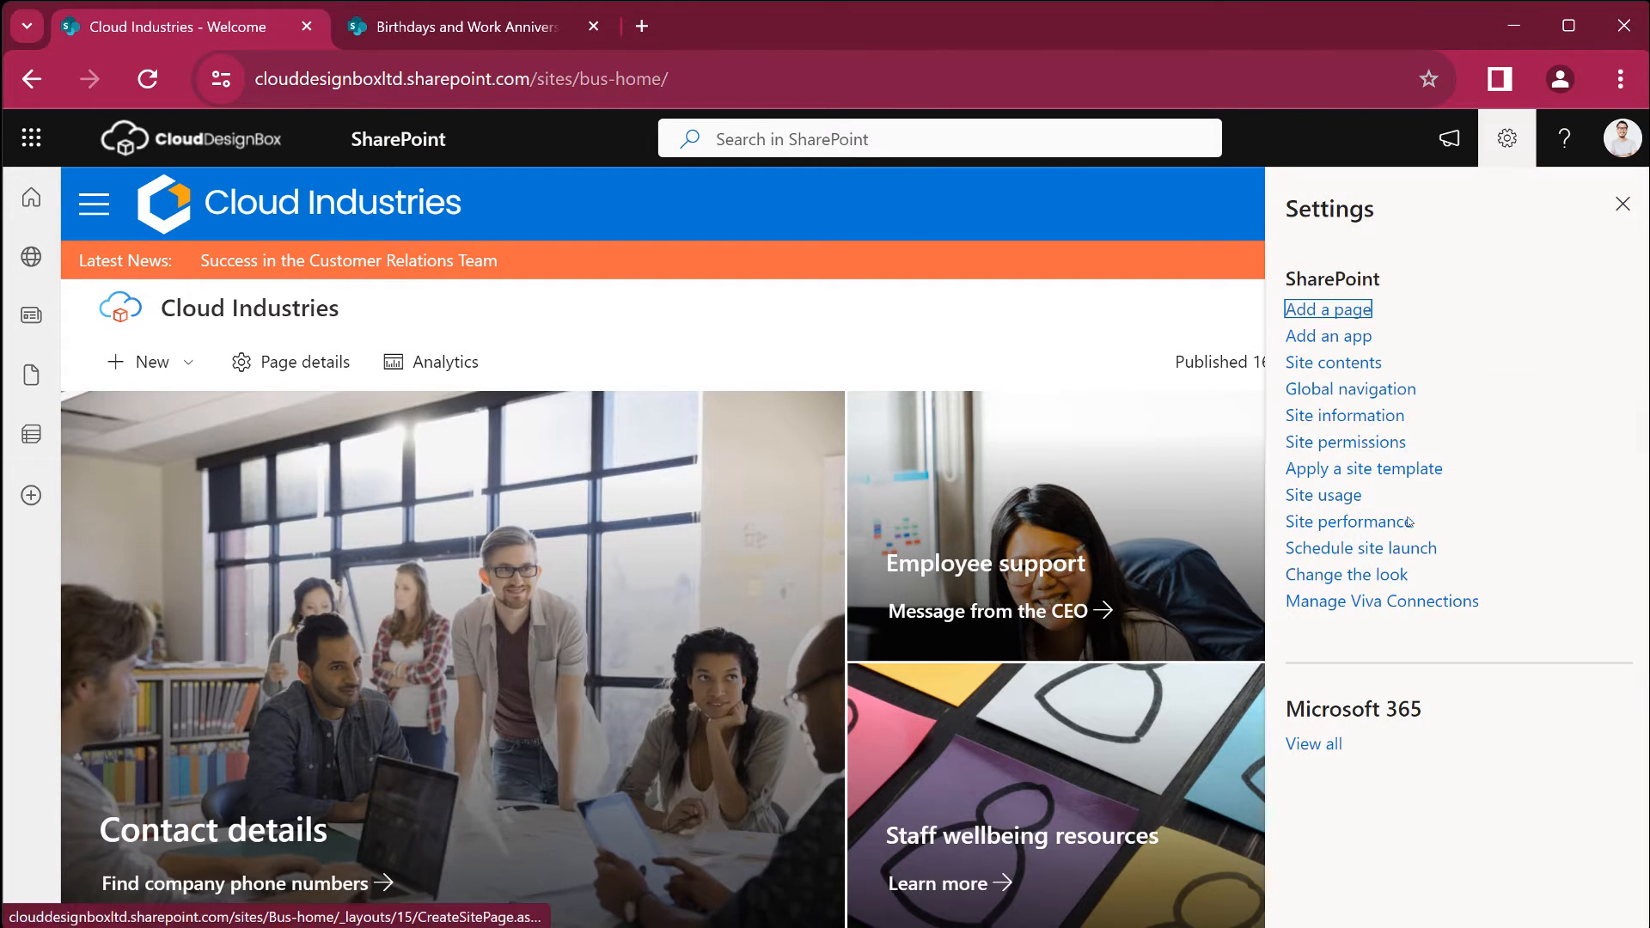
pyautogui.click(1382, 600)
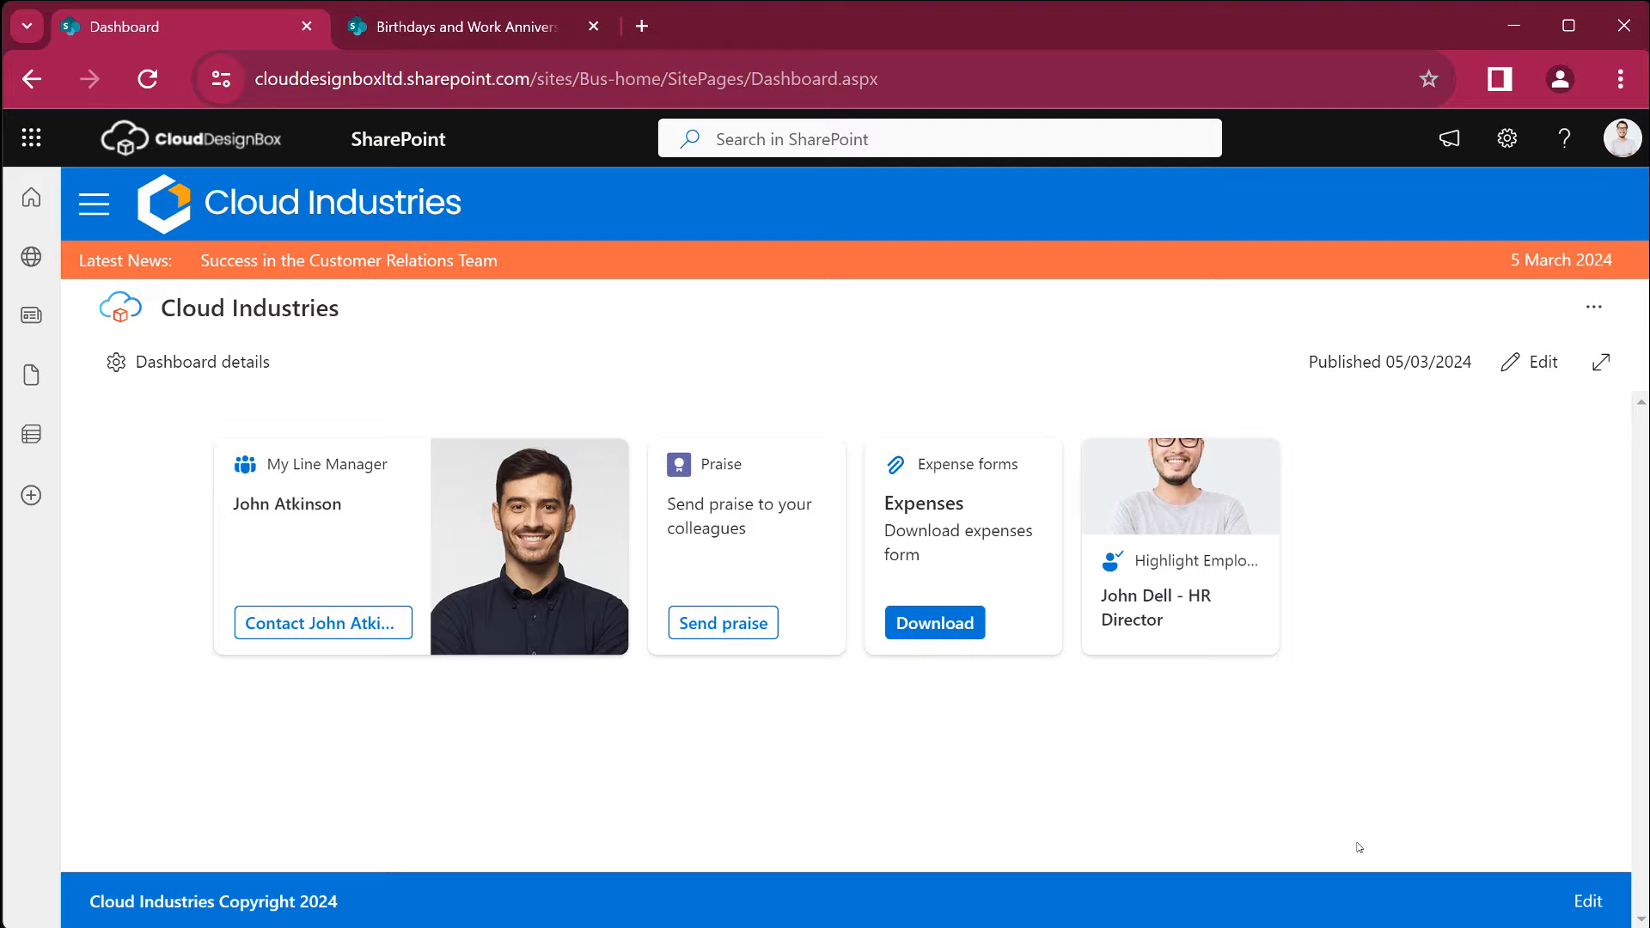
# - Add the Birthdays and Work Anniversaries card at Medium size and republish the dashboard
pyautogui.click(1541, 361)
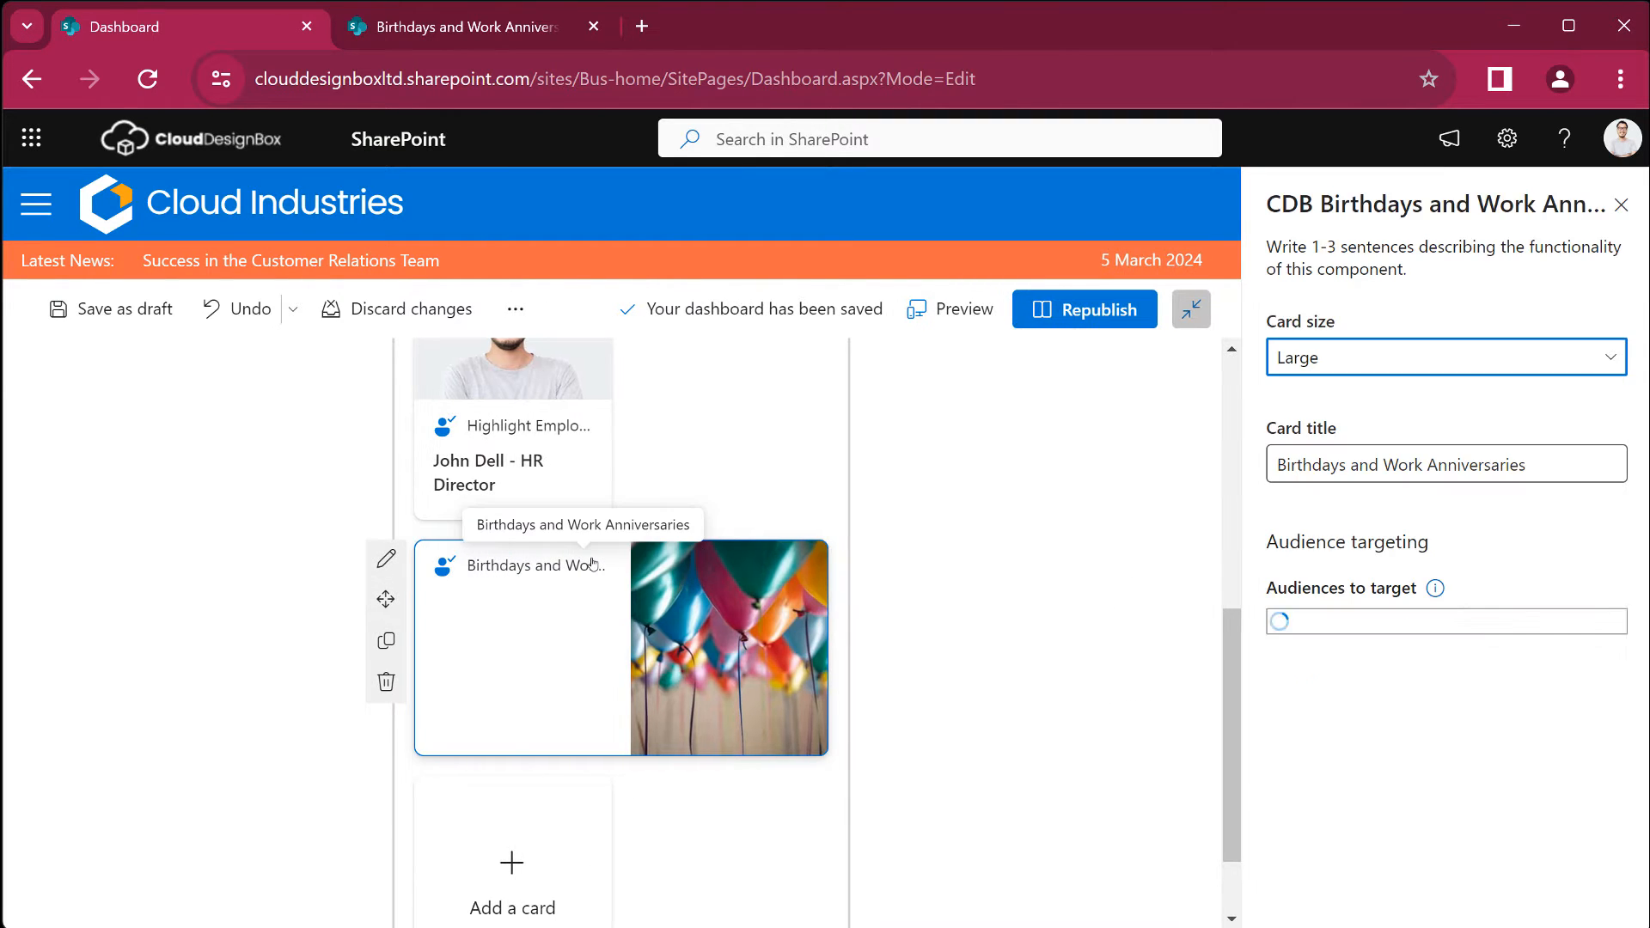
pyautogui.click(1442, 356)
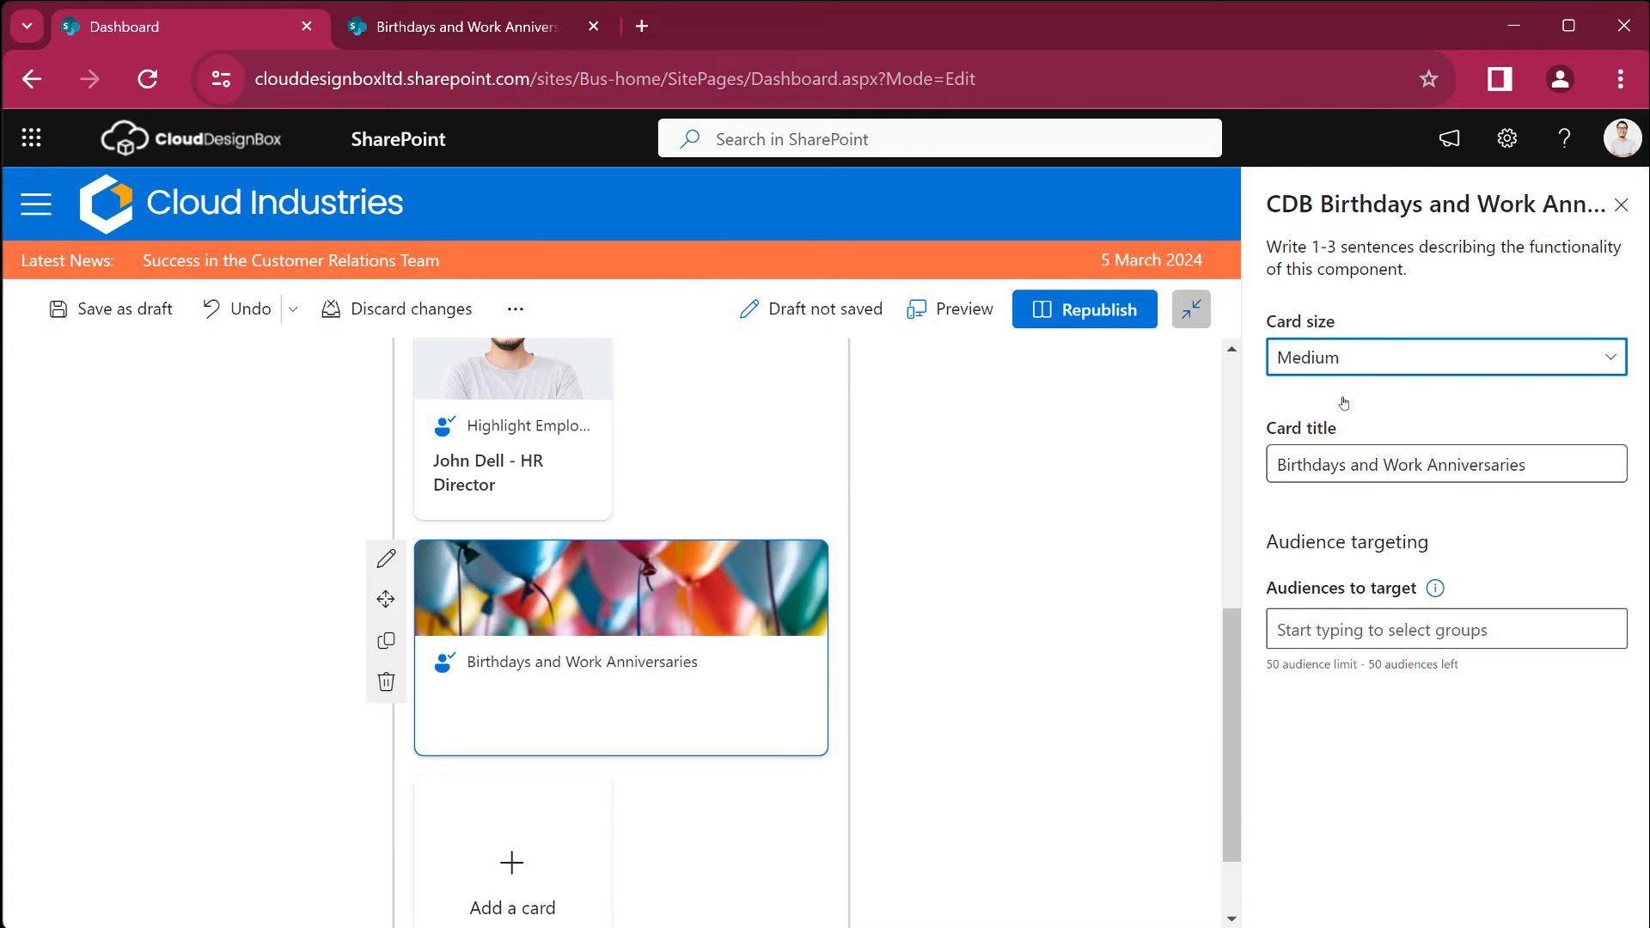
pyautogui.click(1442, 356)
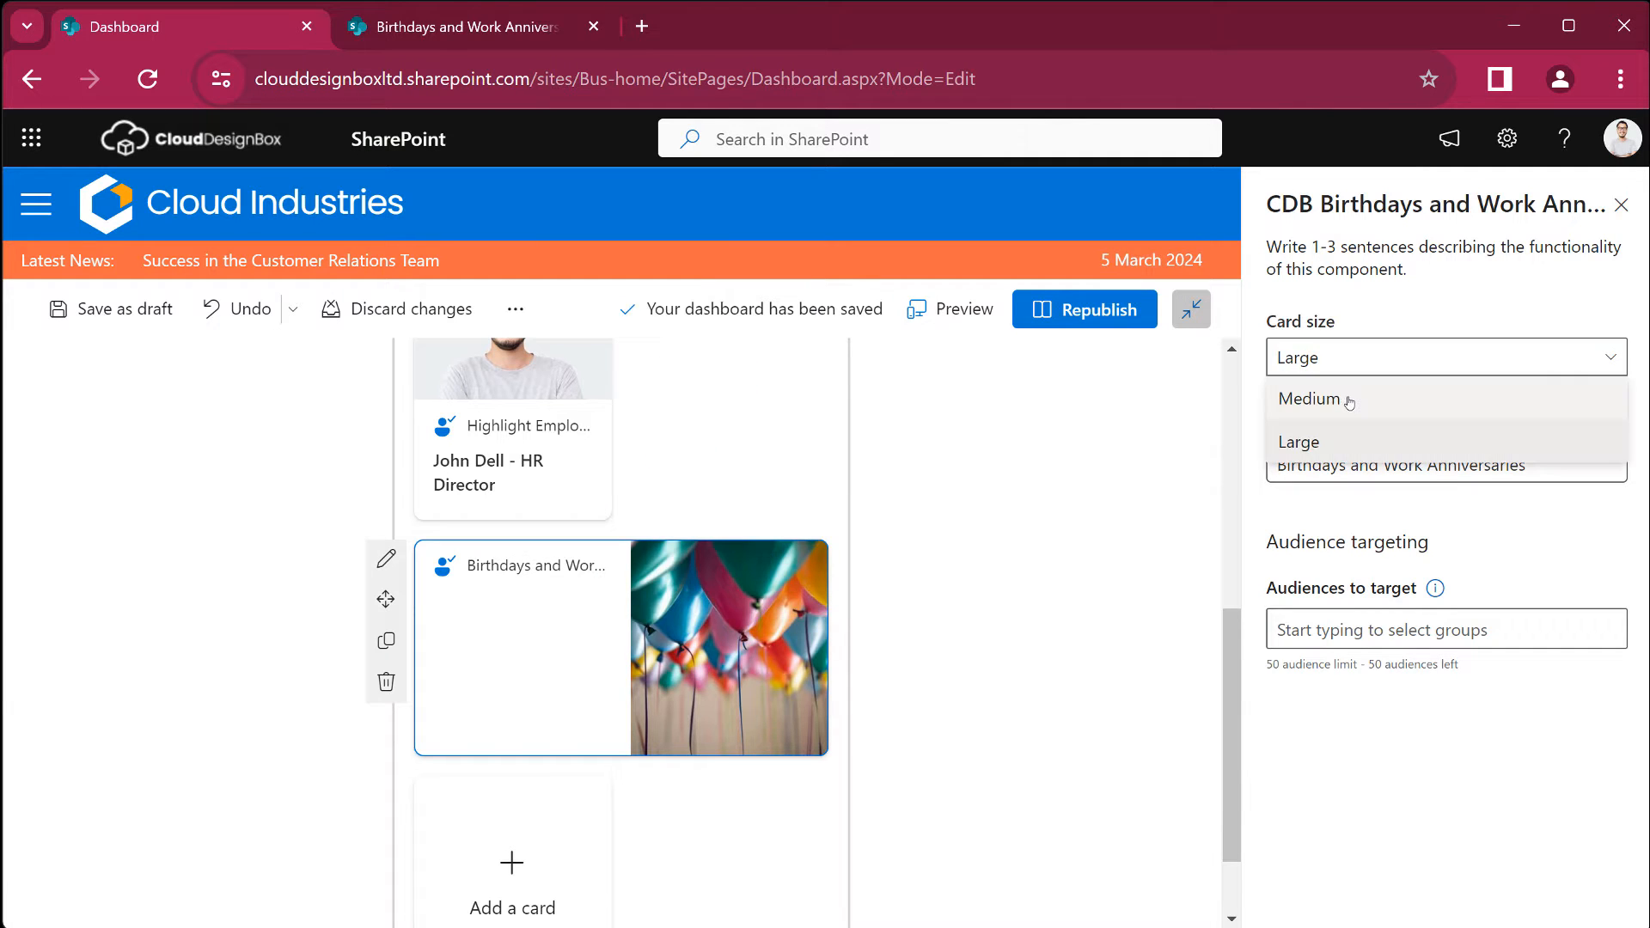
pyautogui.click(1310, 398)
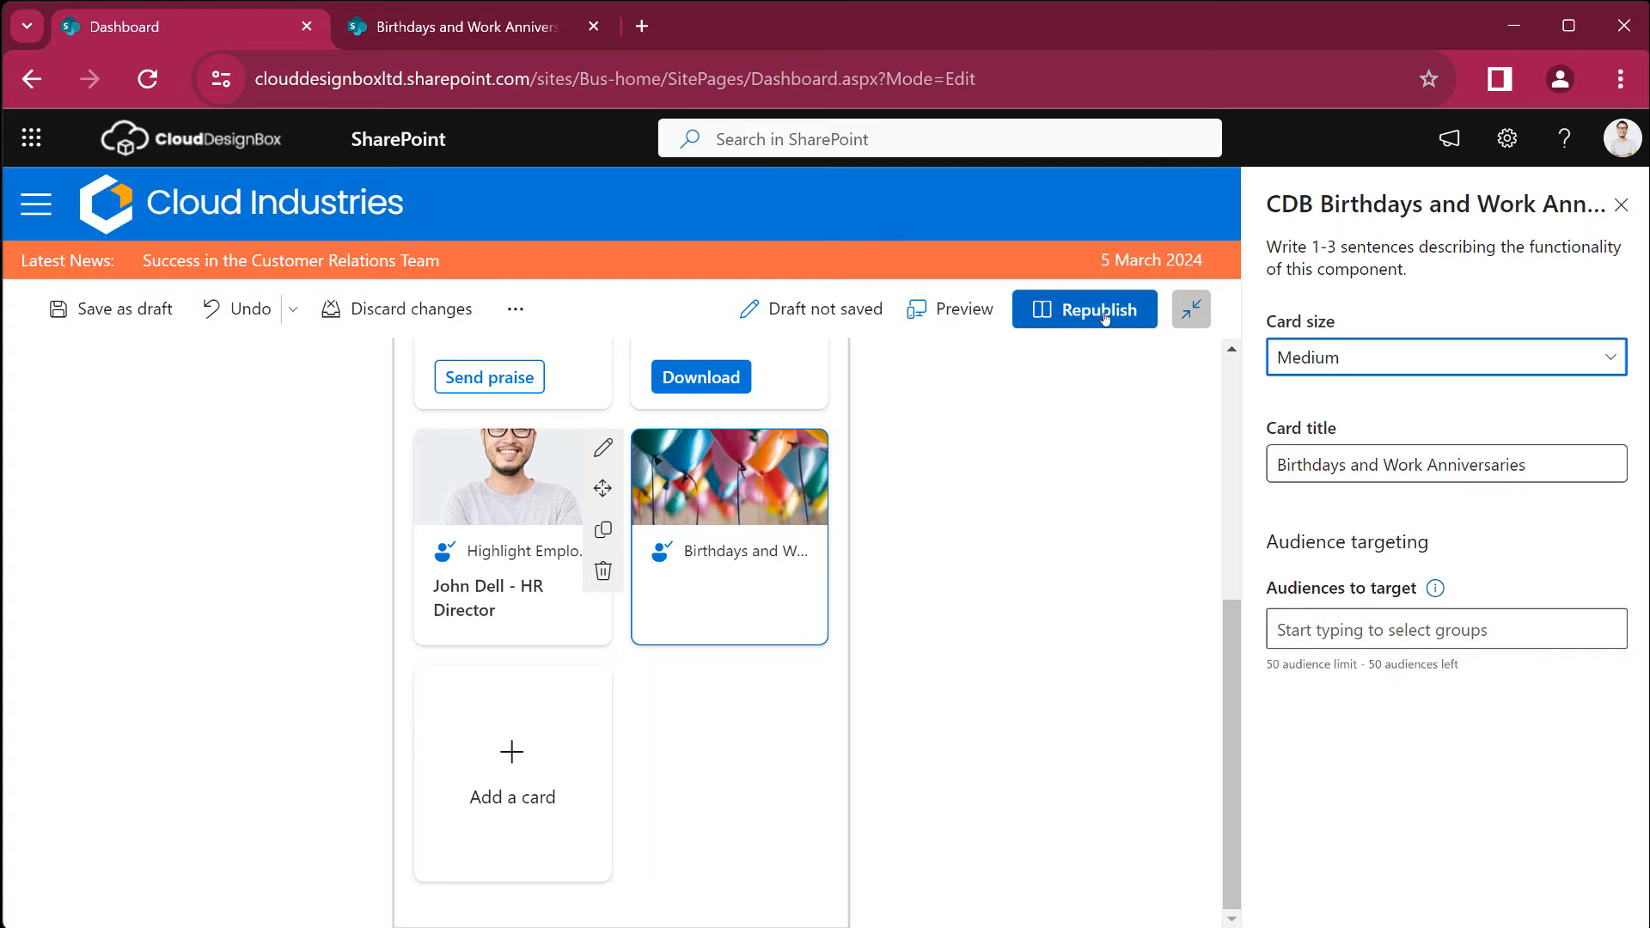
pyautogui.click(1083, 309)
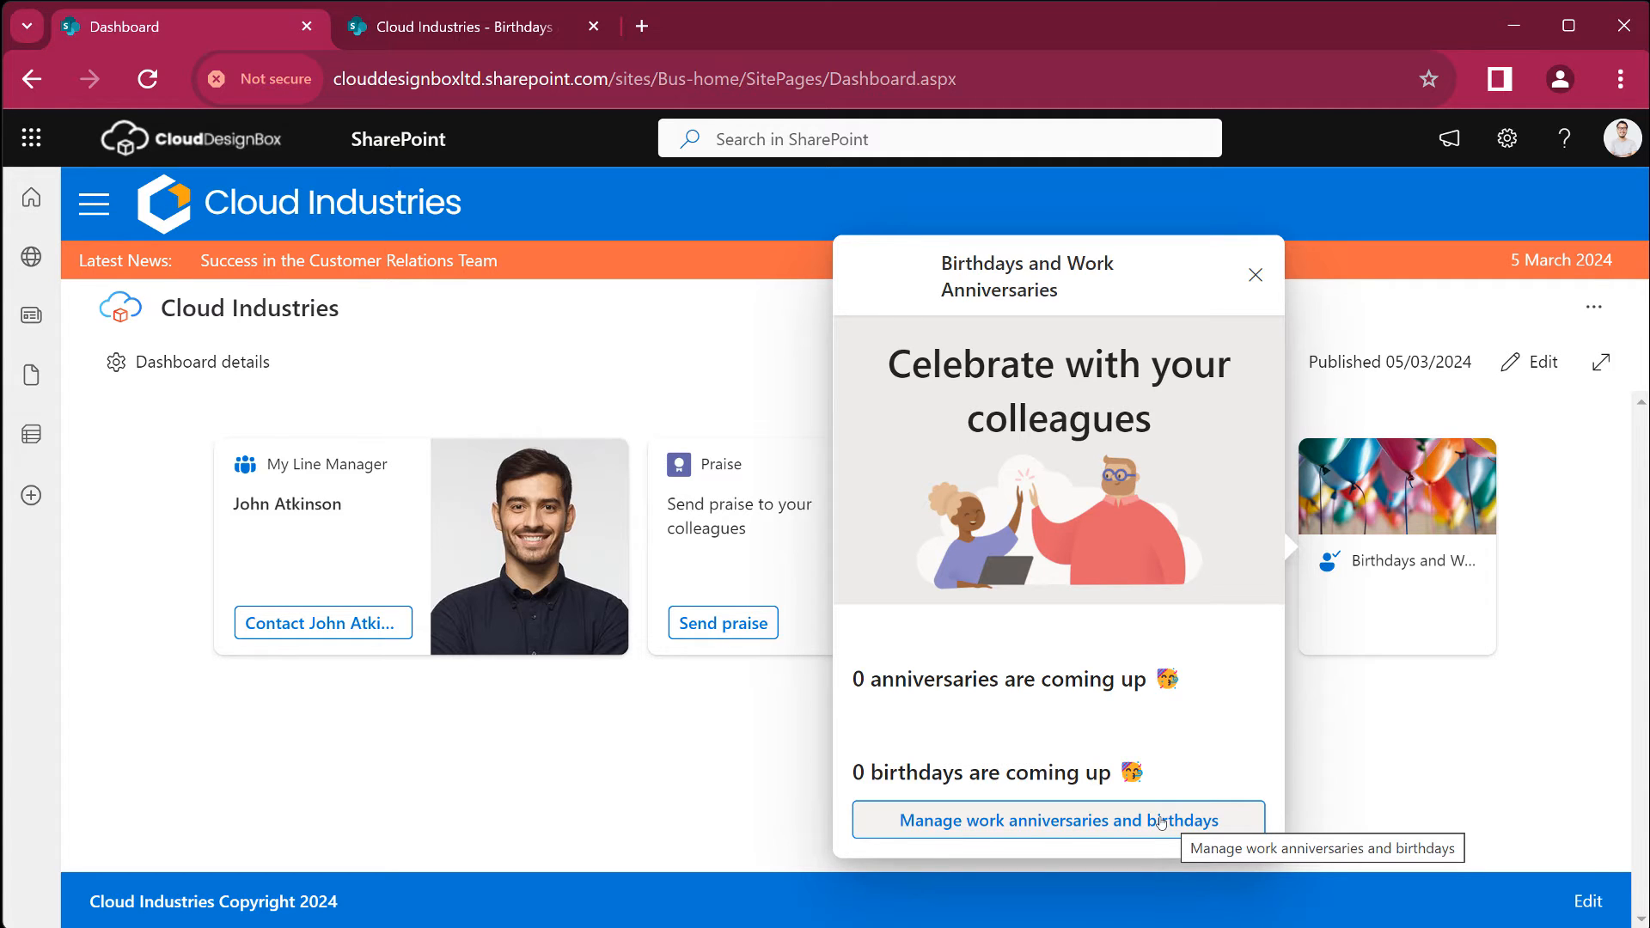
# - Open Manage work anniversaries and birthdays from the zero-events card panel
pyautogui.click(1056, 820)
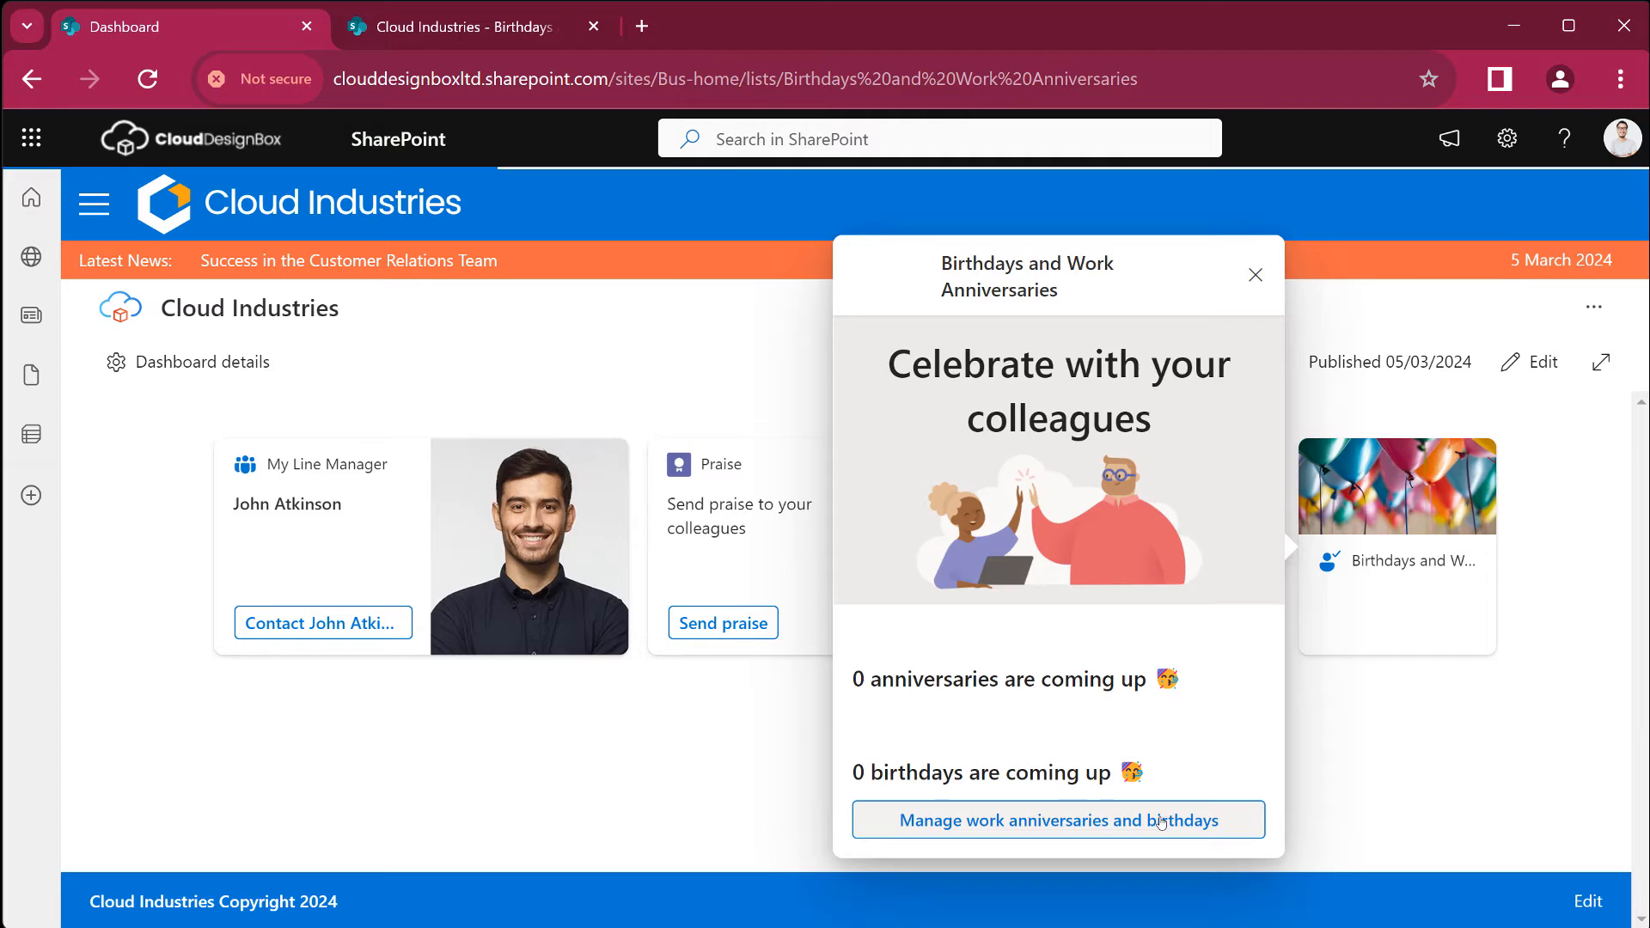
pyautogui.click(1056, 820)
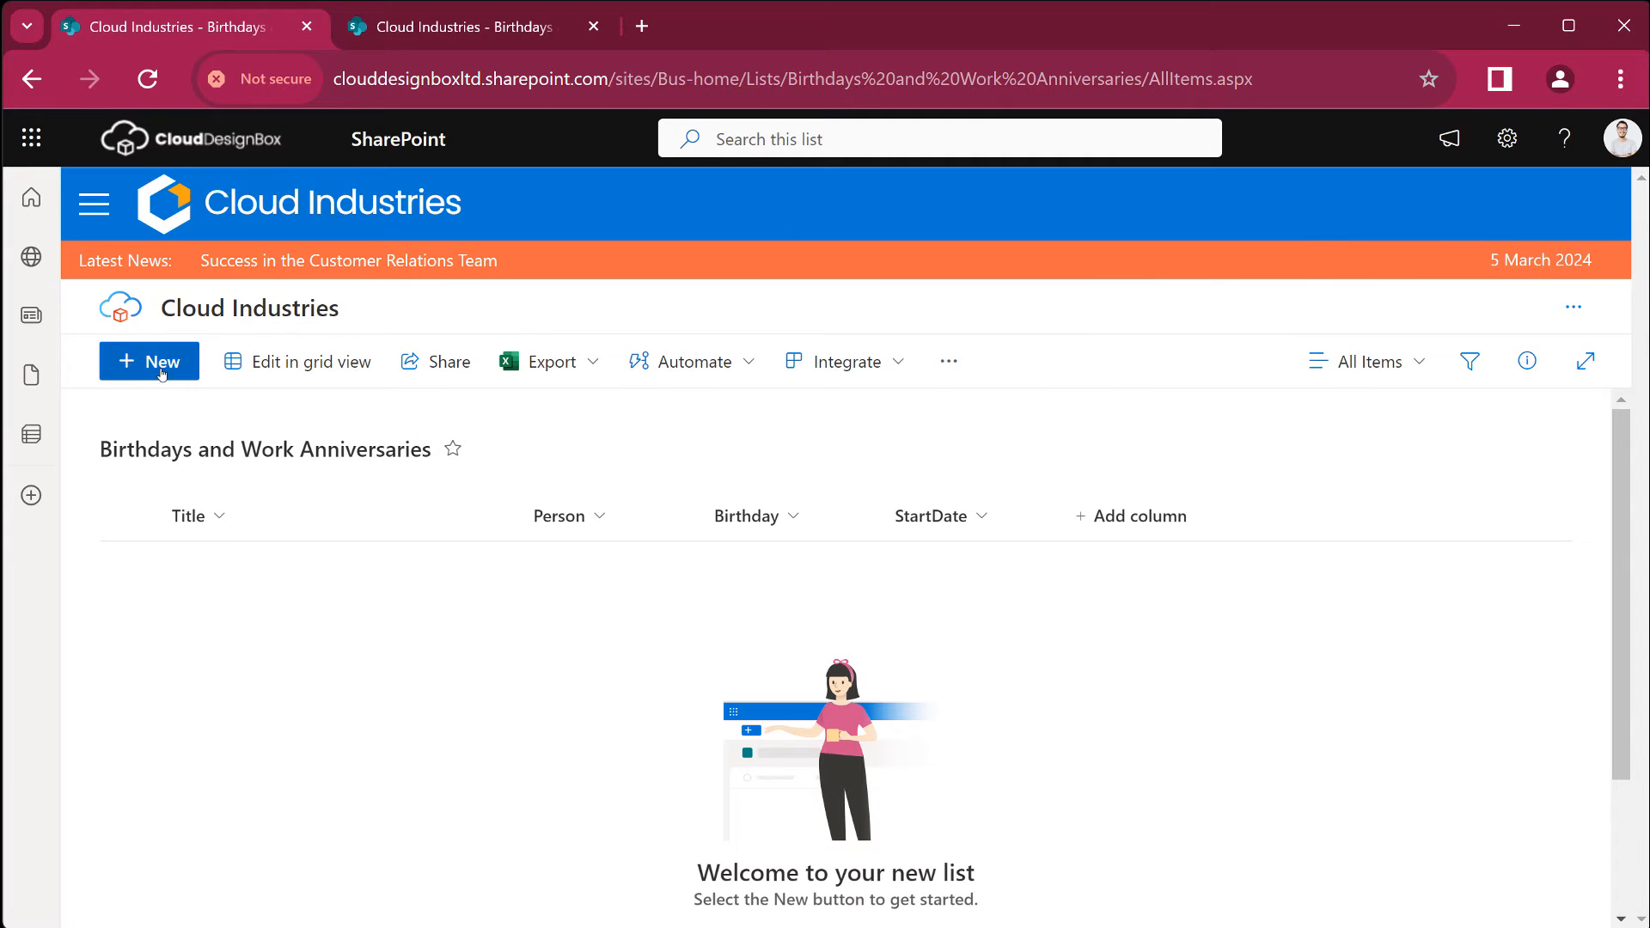
pyautogui.click(149, 361)
pyautogui.write('13/03/2024')
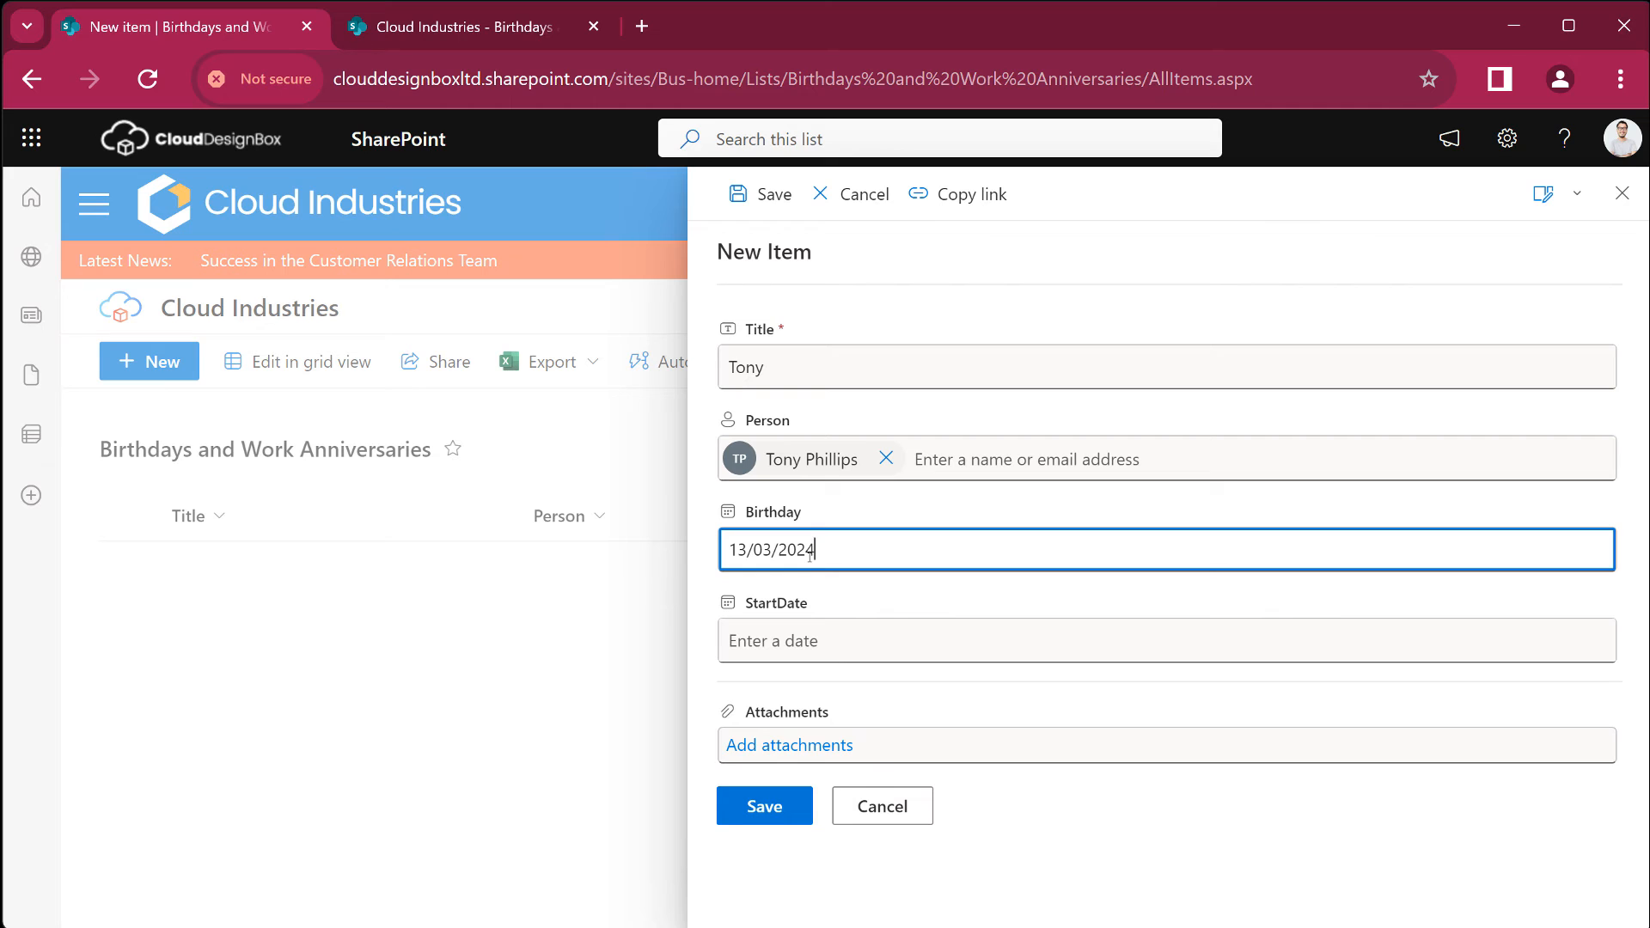
pyautogui.click(1158, 639)
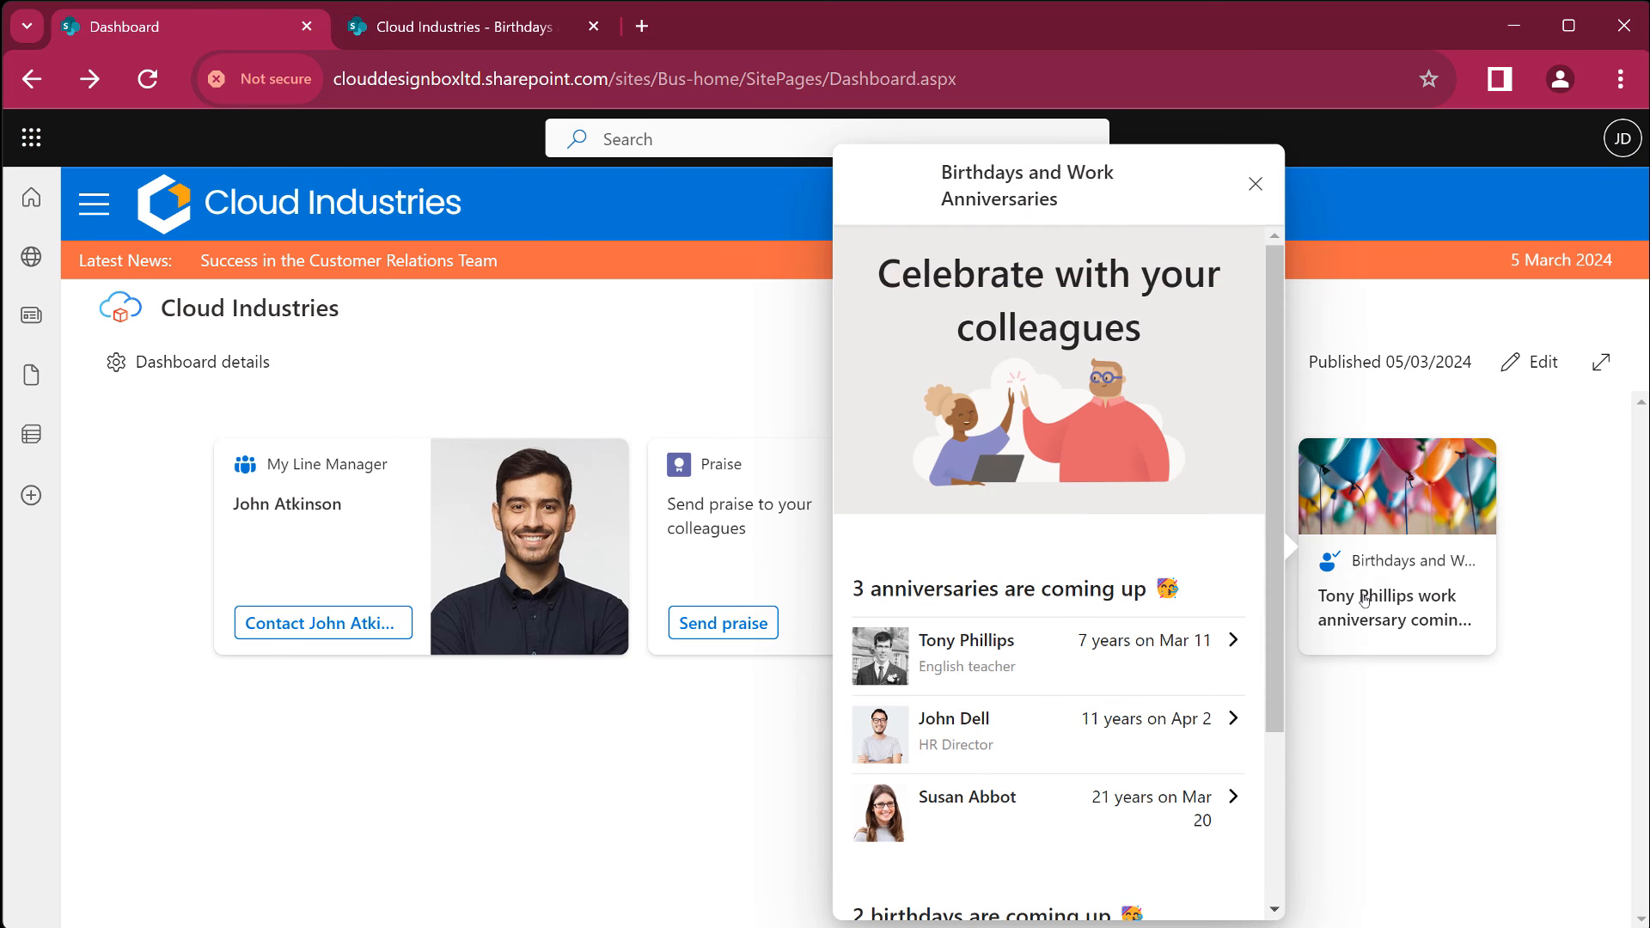
pyautogui.scroll(-3)
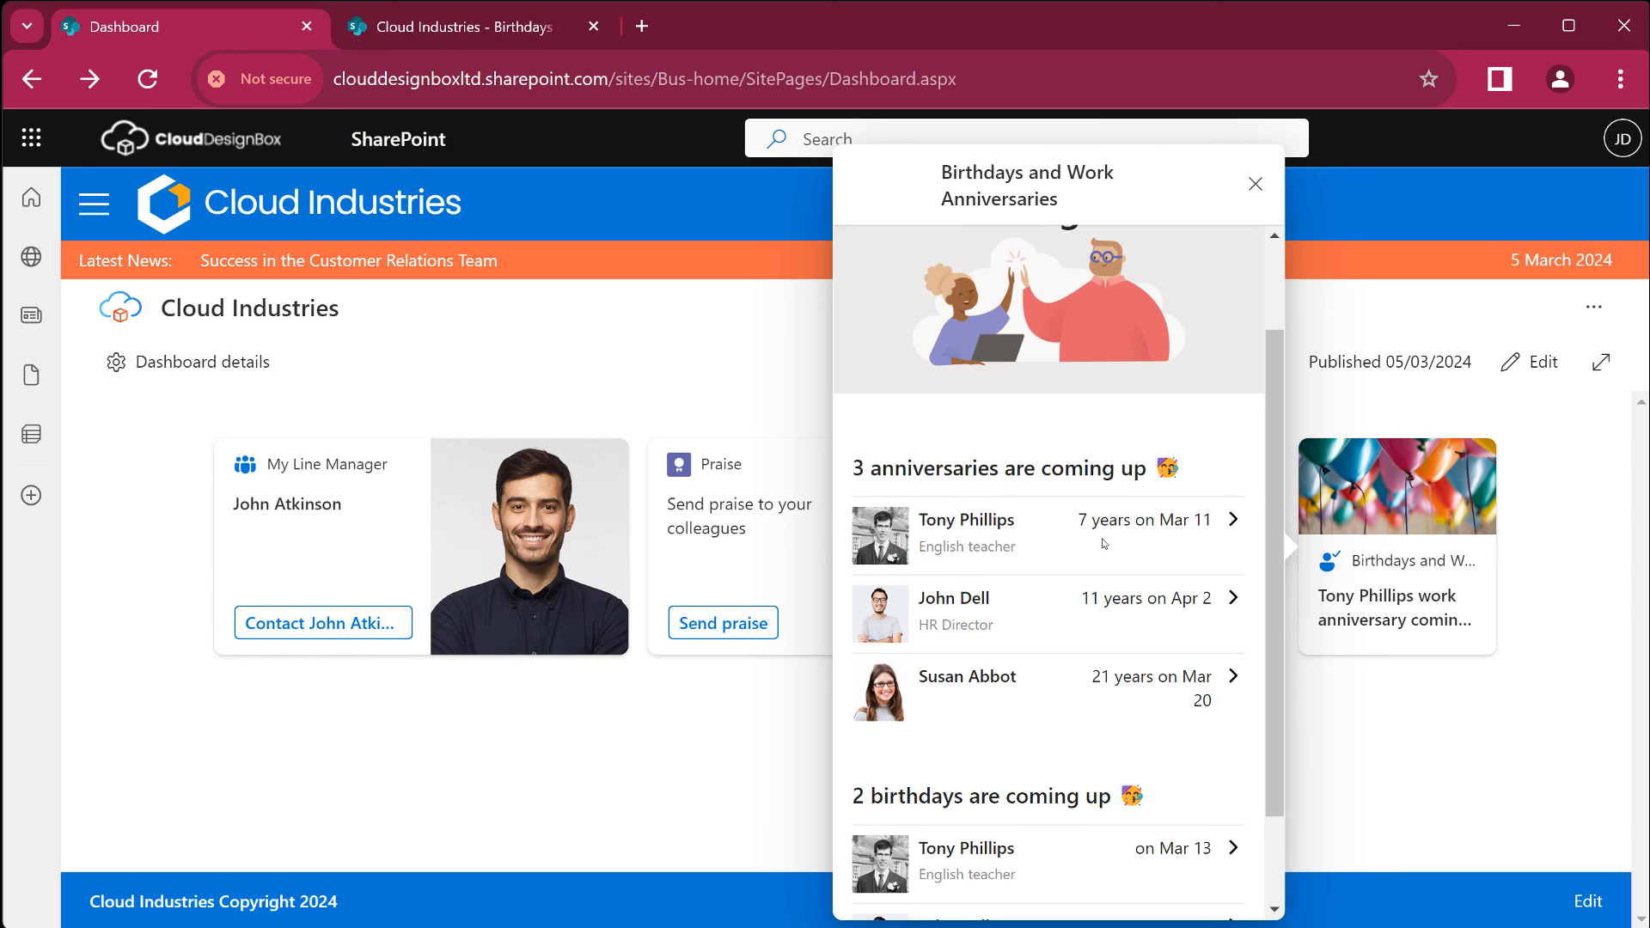
pyautogui.moveTo(1149, 629)
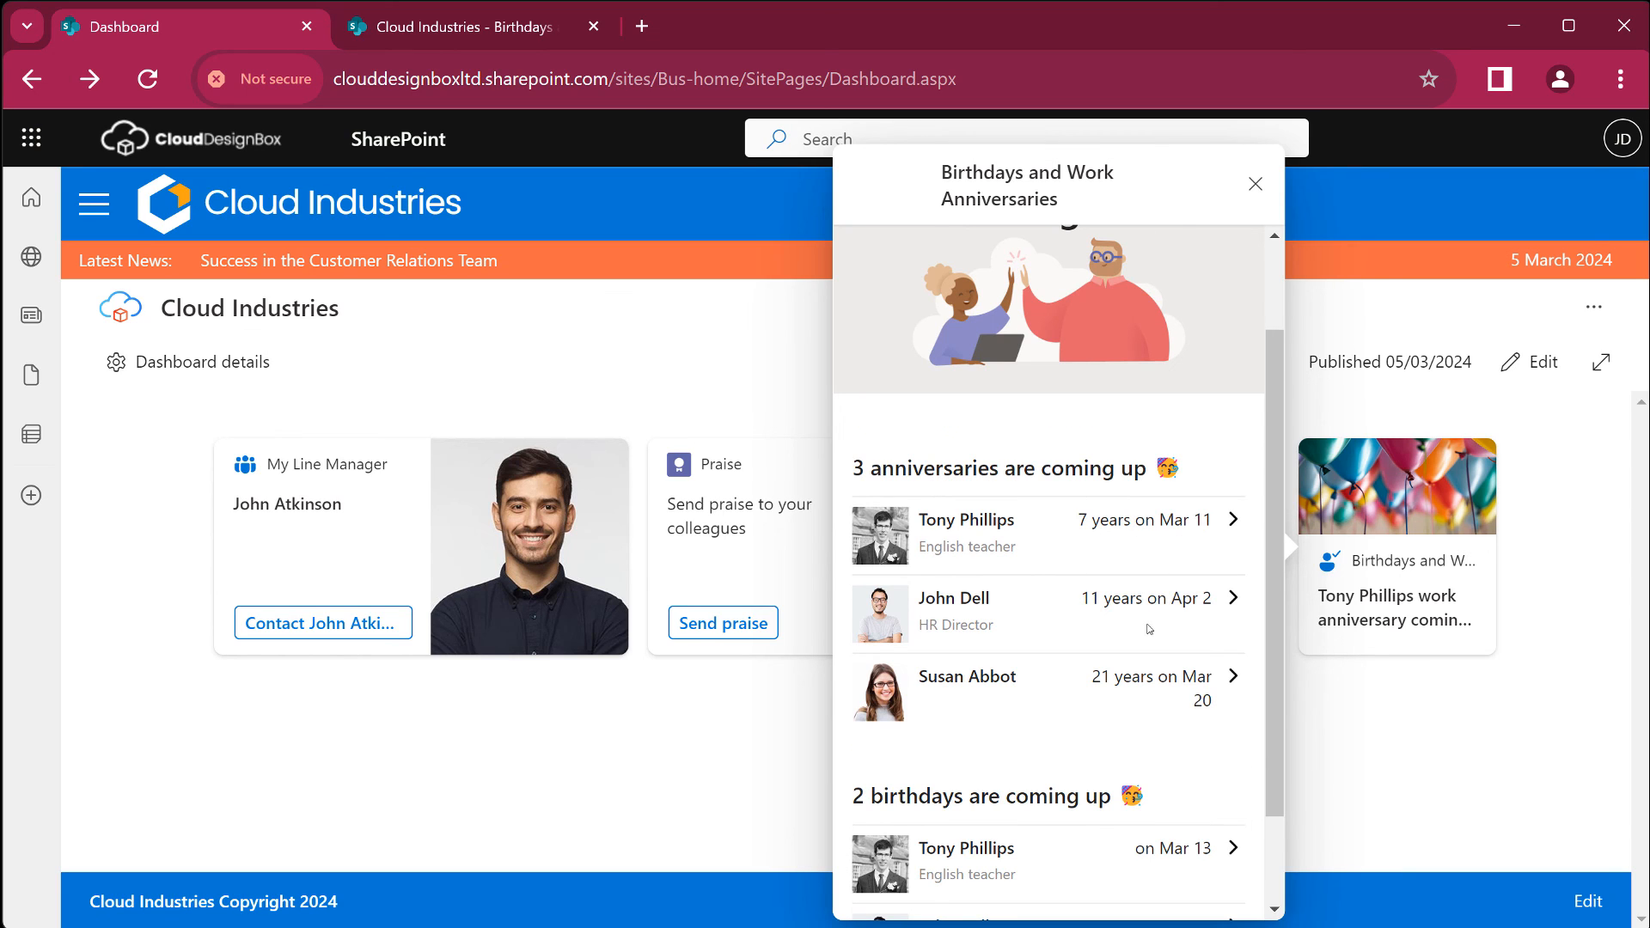